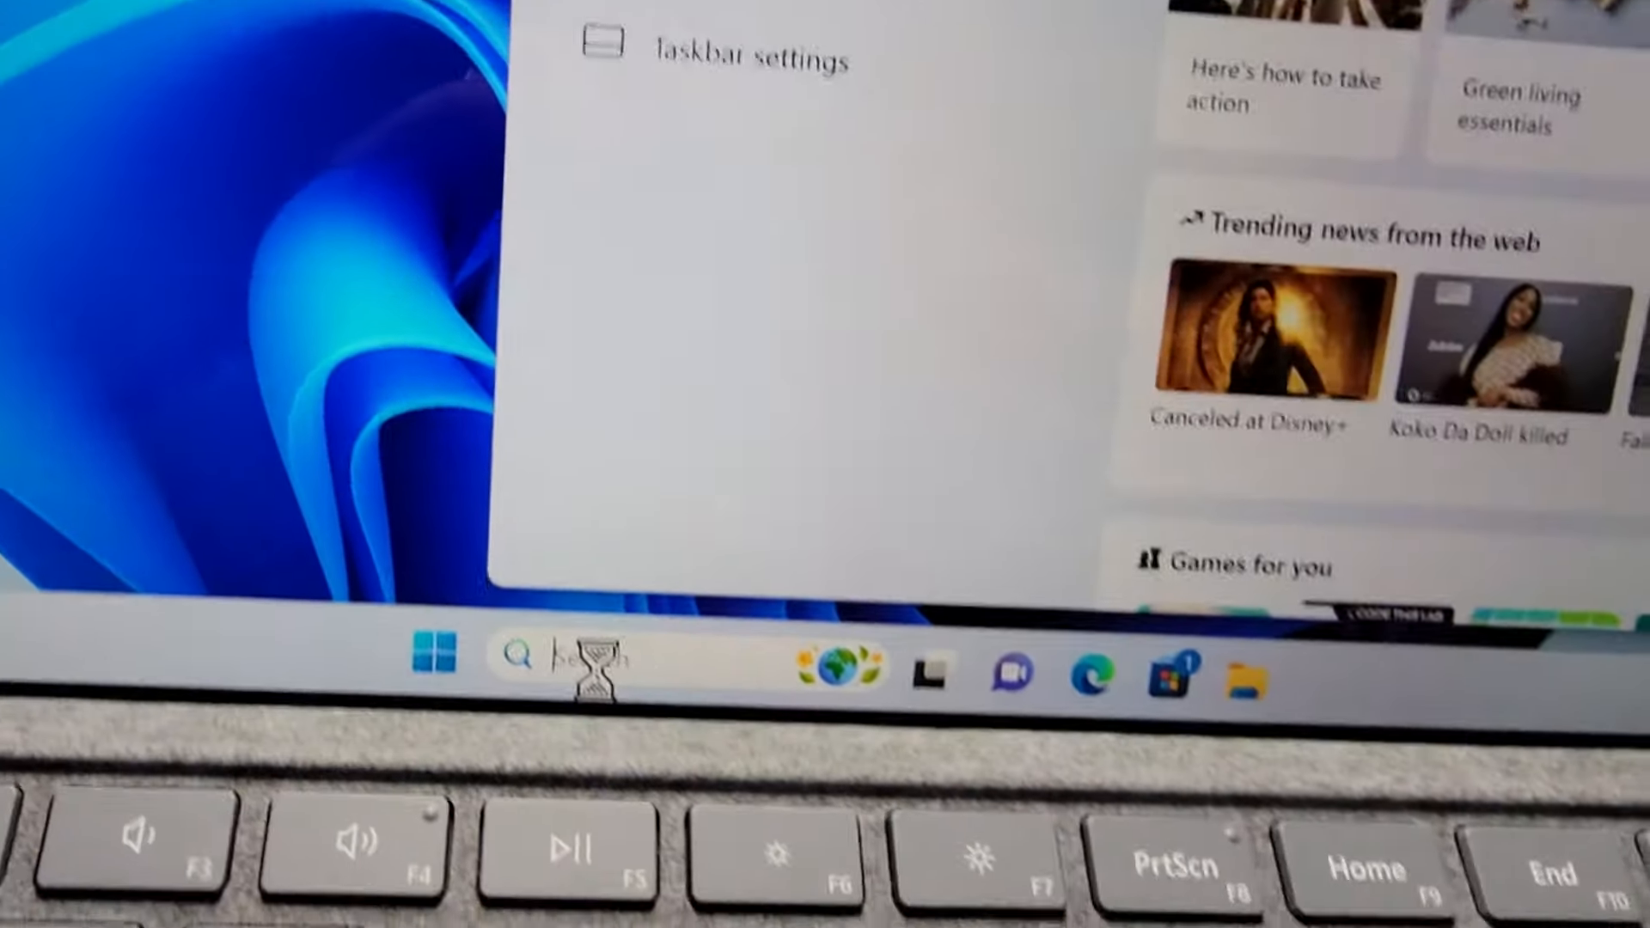
- Search Start for 'sett' so the Settings app appears as best match
text(sett)
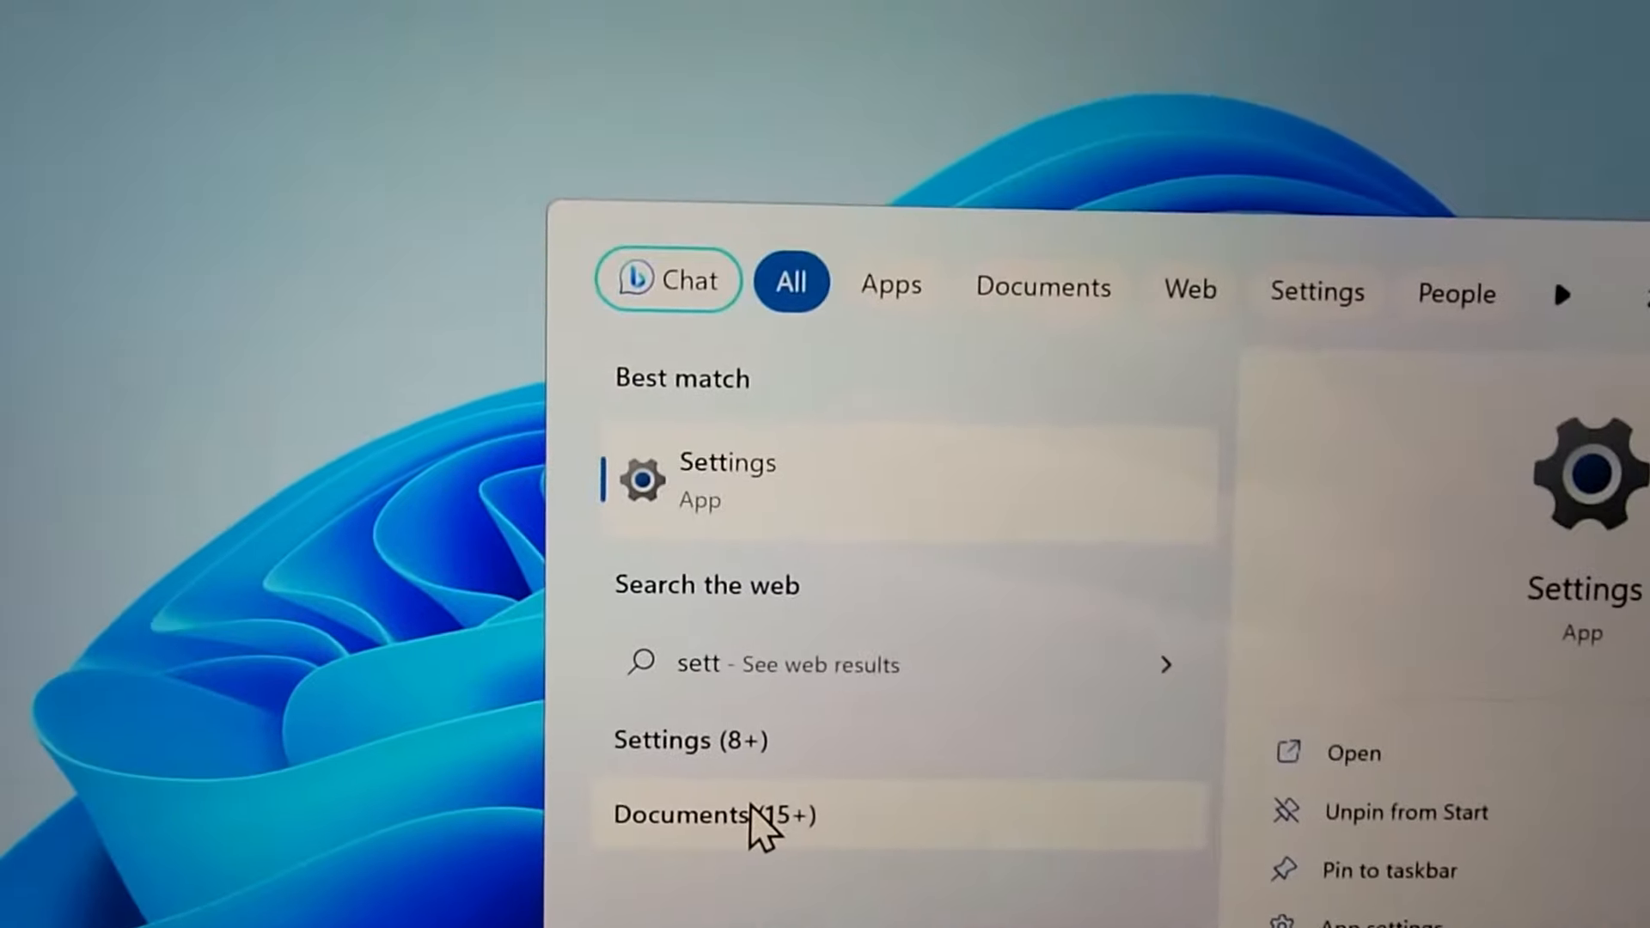
- Launch Settings and navigate to System > Power & battery
click(725, 479)
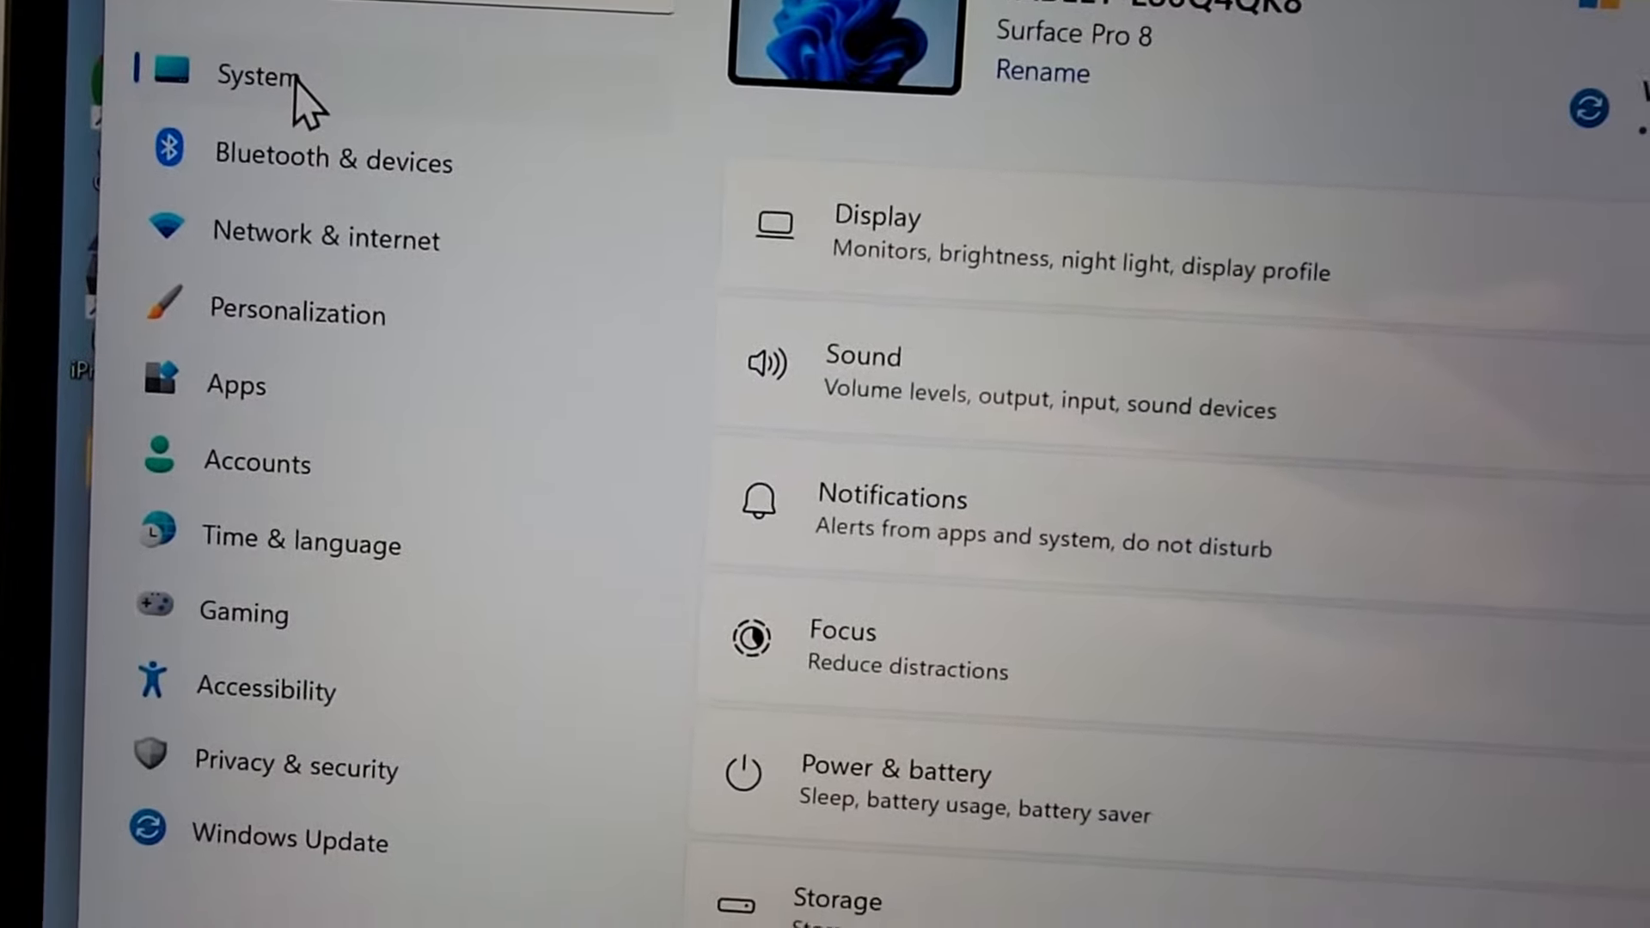
scroll(down, 3)
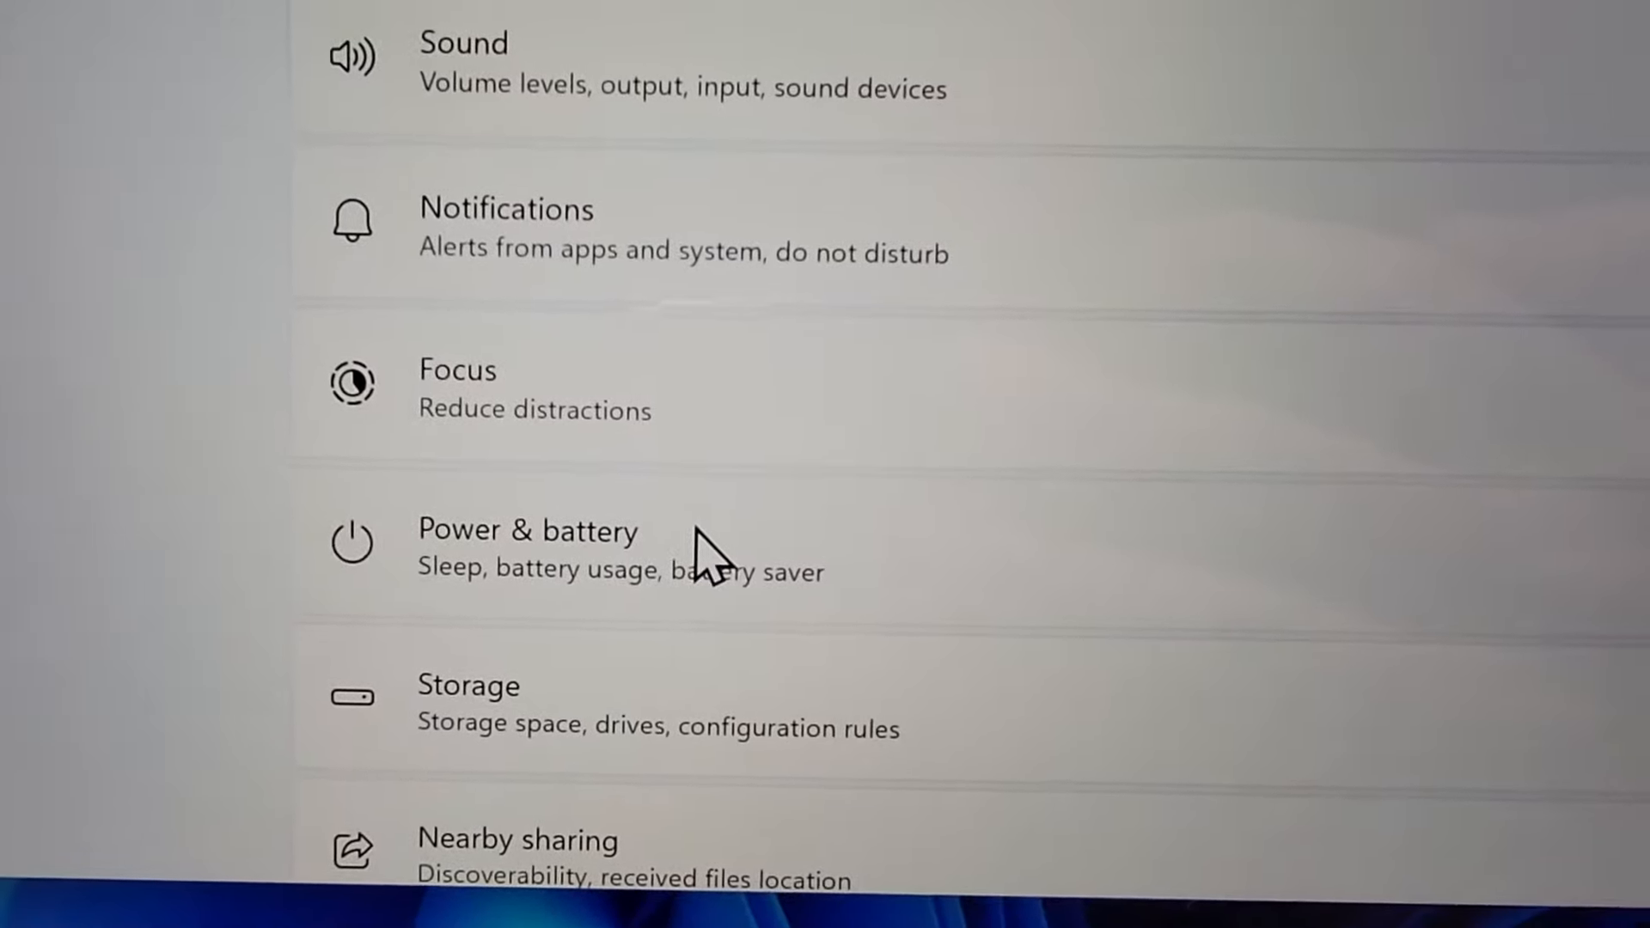
click(528, 531)
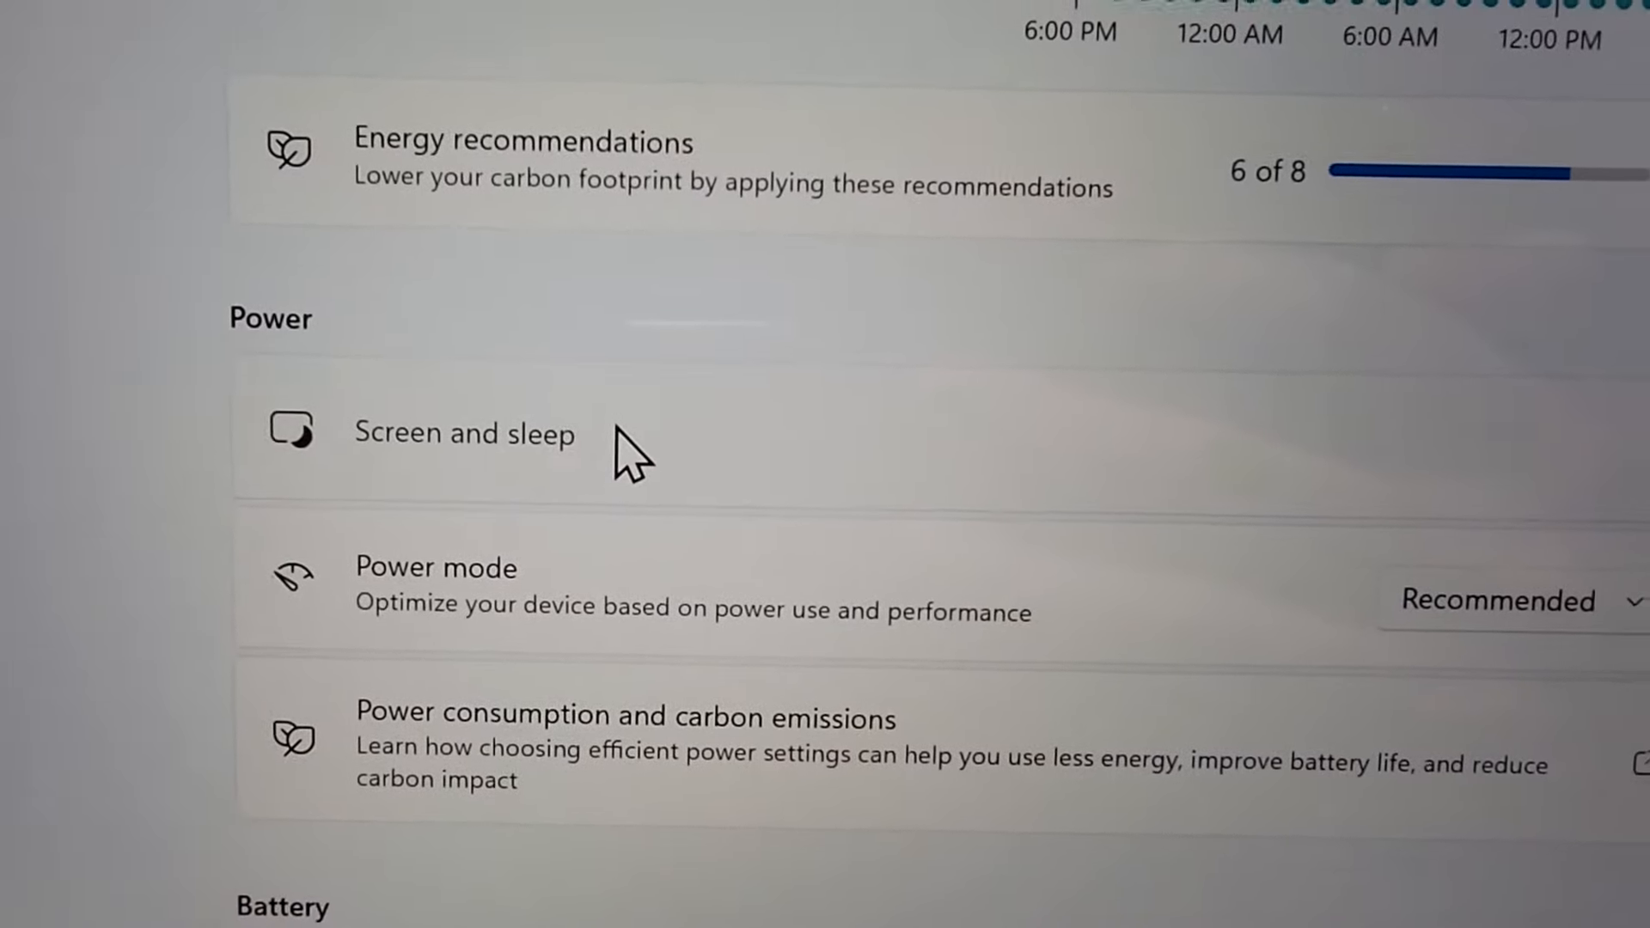
- Expand Screen and sleep and show the battery screen-off duration choices
click(464, 433)
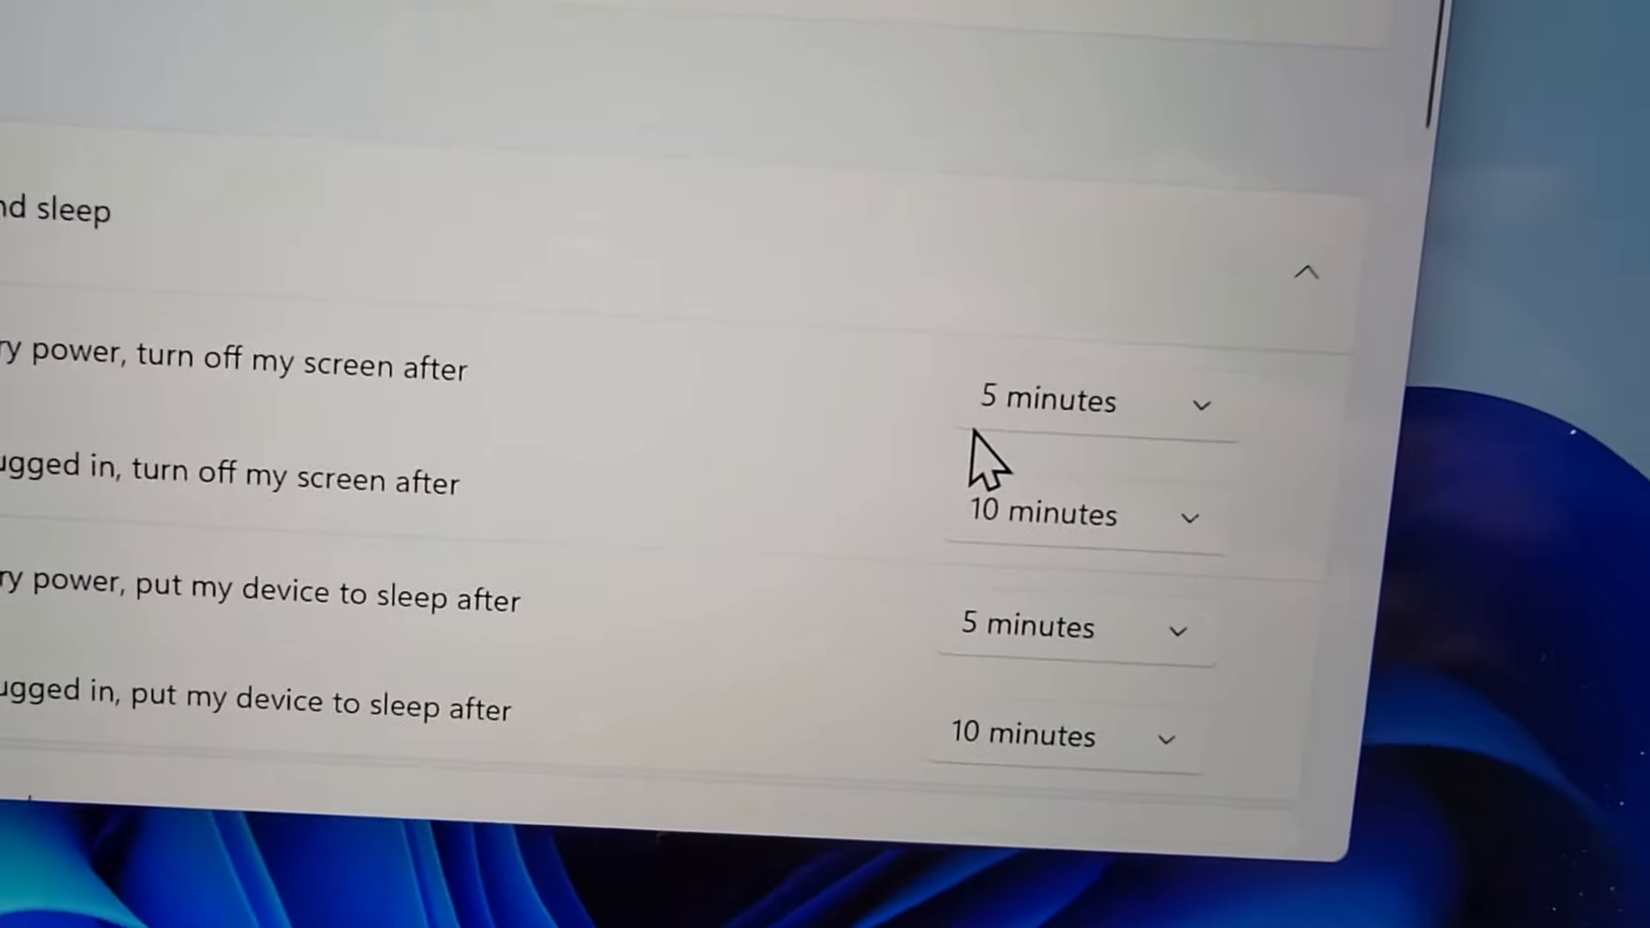
click(1073, 401)
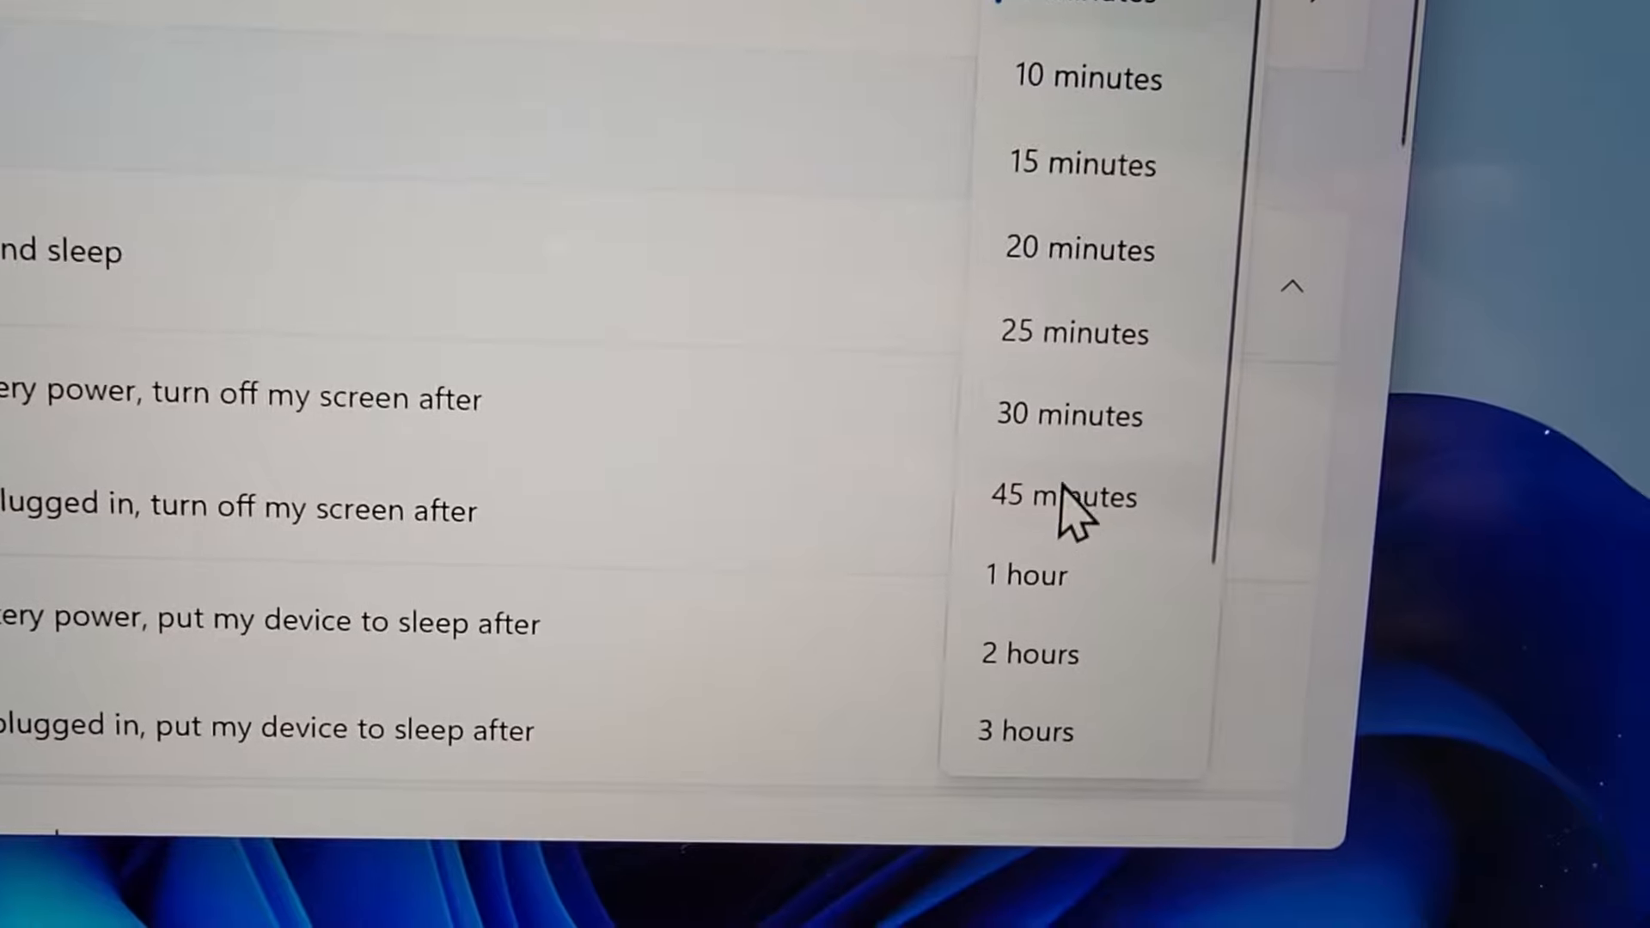